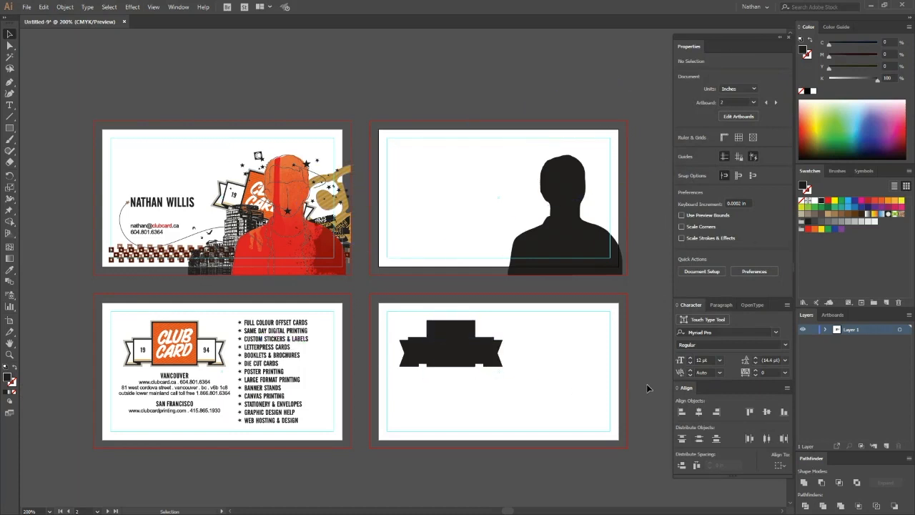
mouse_move(183, 173)
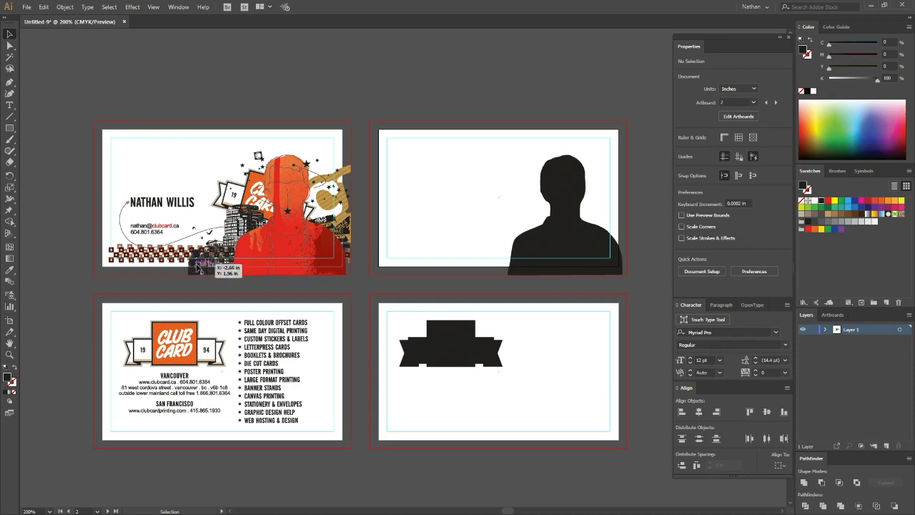
mouse_move(499, 185)
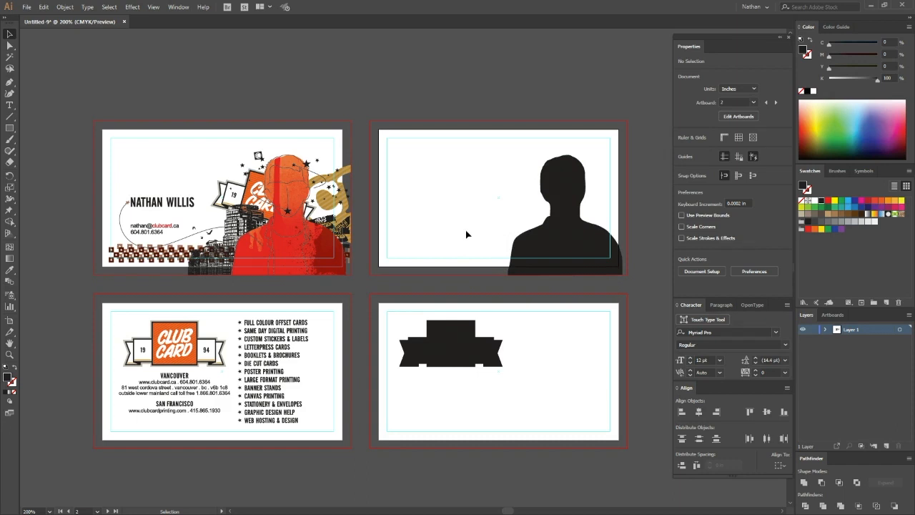
mouse_move(487, 245)
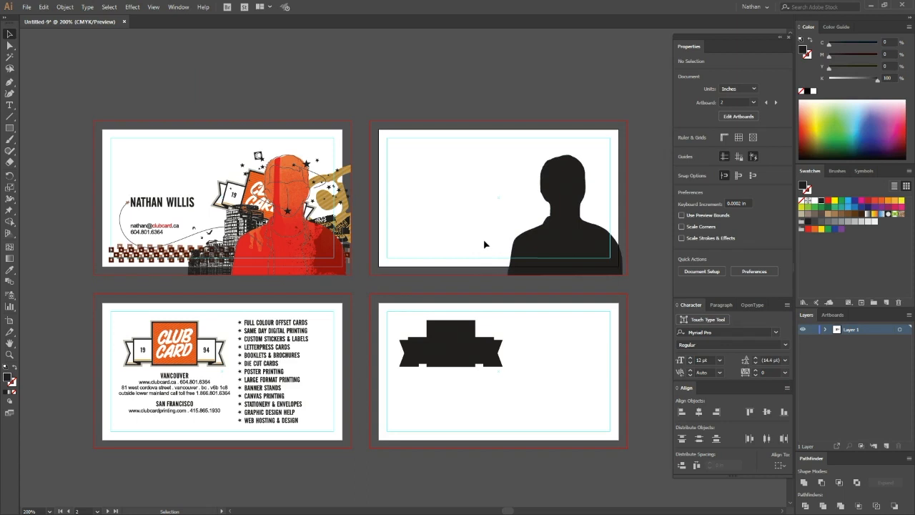
mouse_move(471, 226)
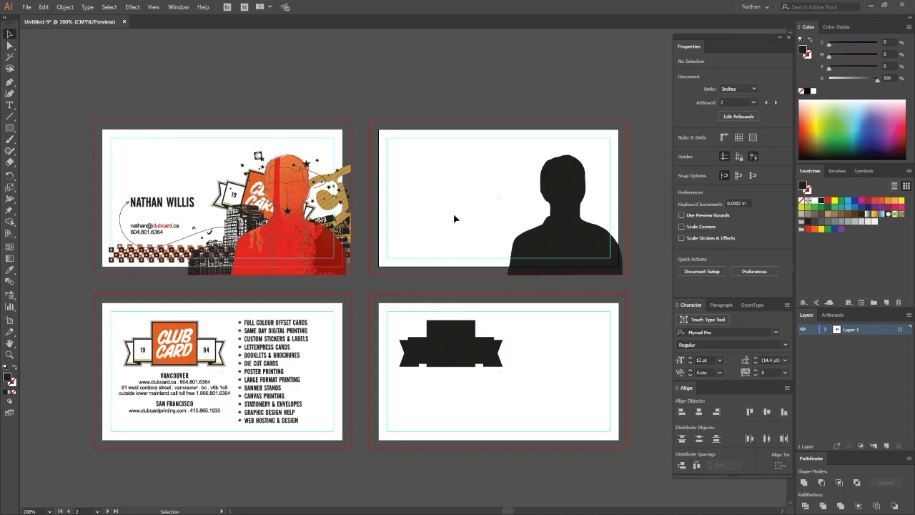
mouse_move(430, 213)
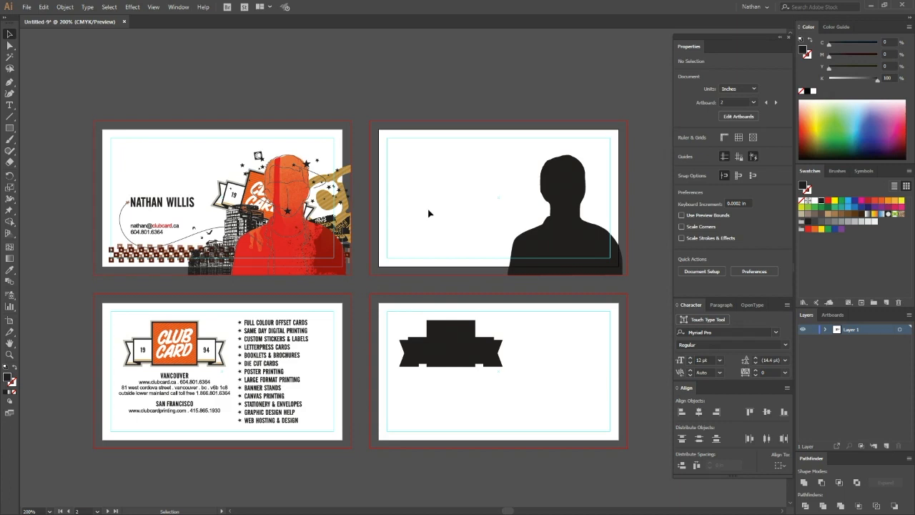
mouse_move(160, 195)
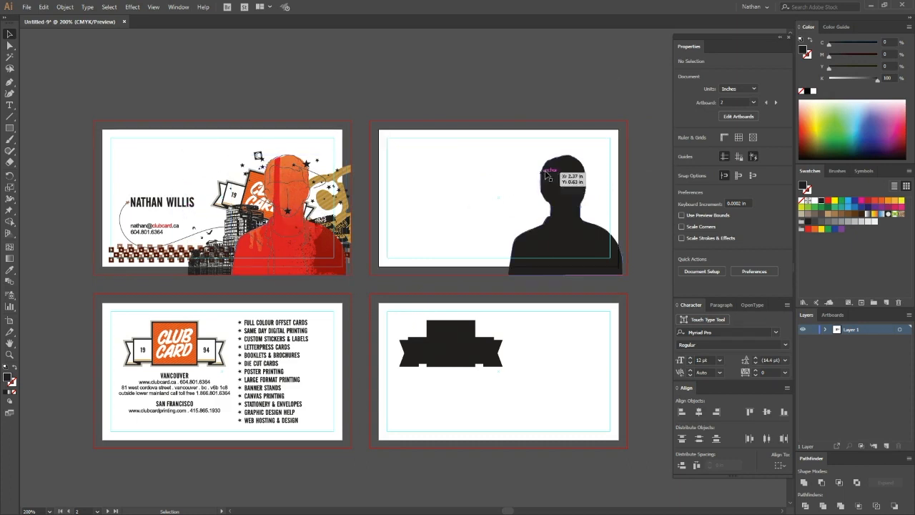
mouse_move(563, 243)
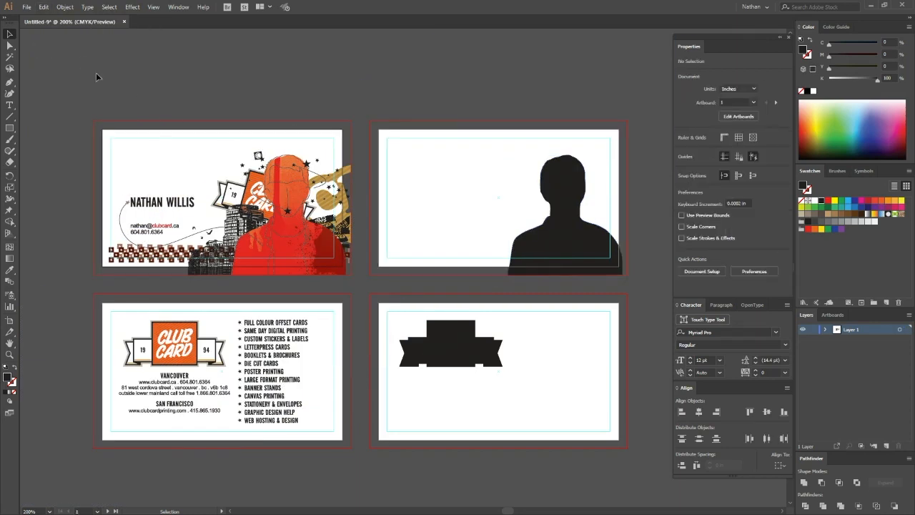
- Paste the copied silhouette onto the first card and the banner onto the third card
left_click(46, 7)
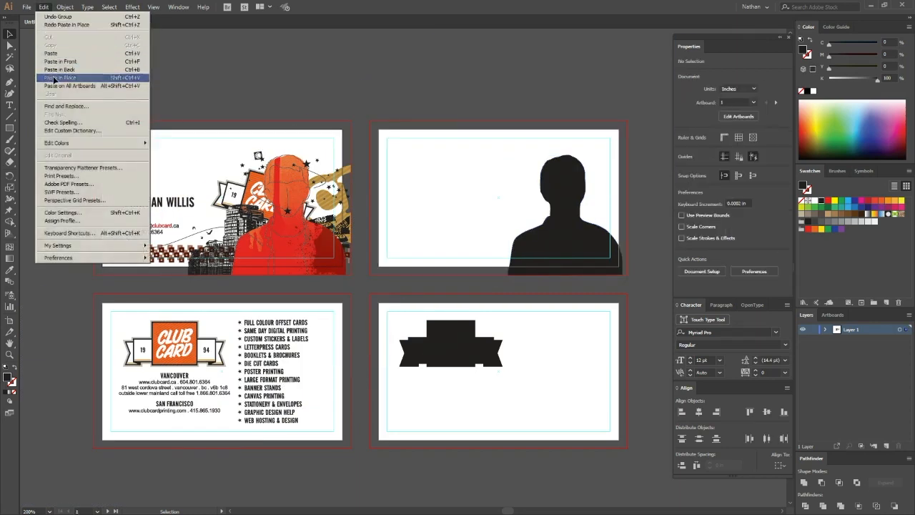
left_click(64, 71)
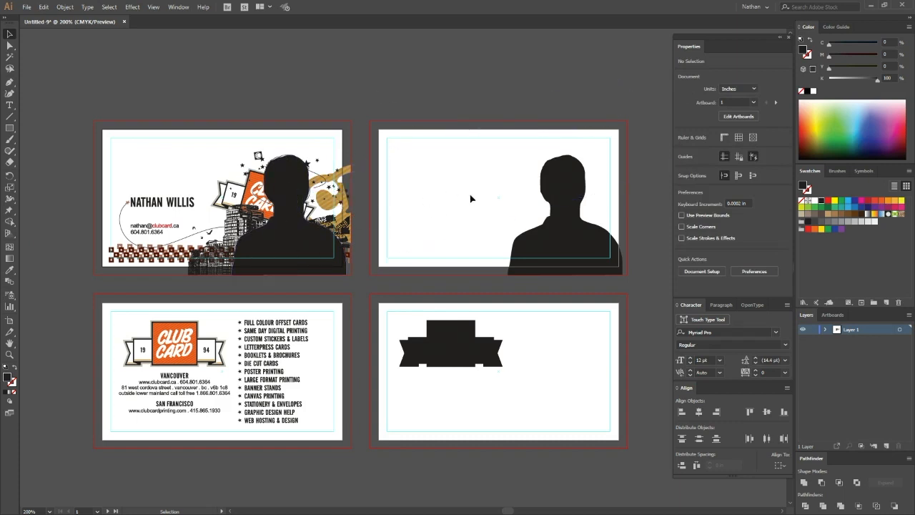
mouse_move(304, 246)
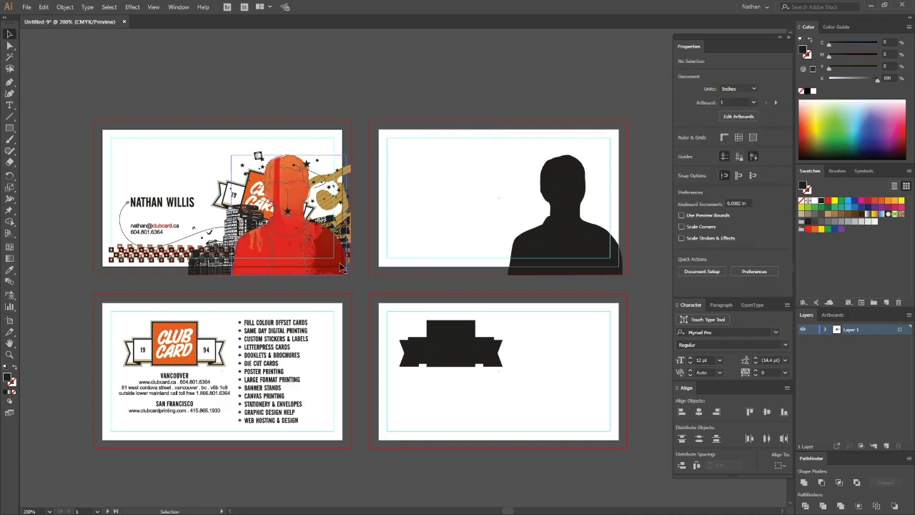
mouse_move(279, 223)
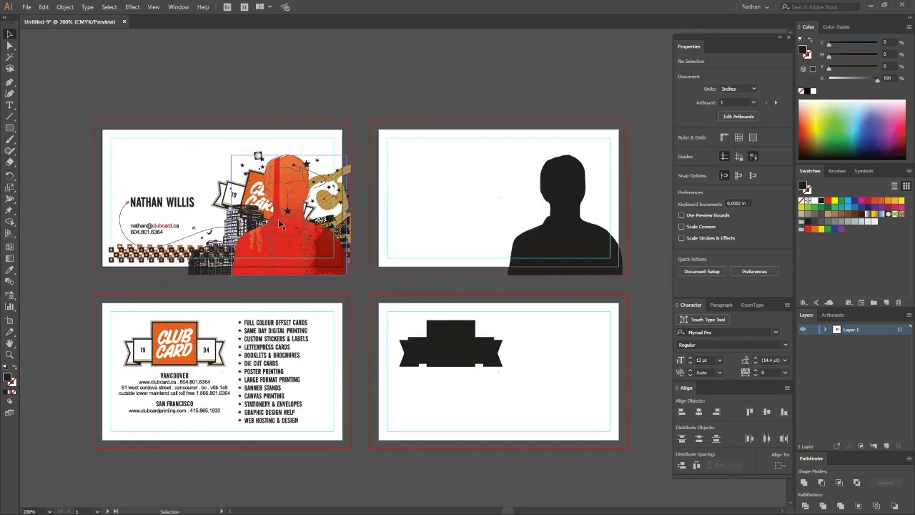
mouse_move(269, 252)
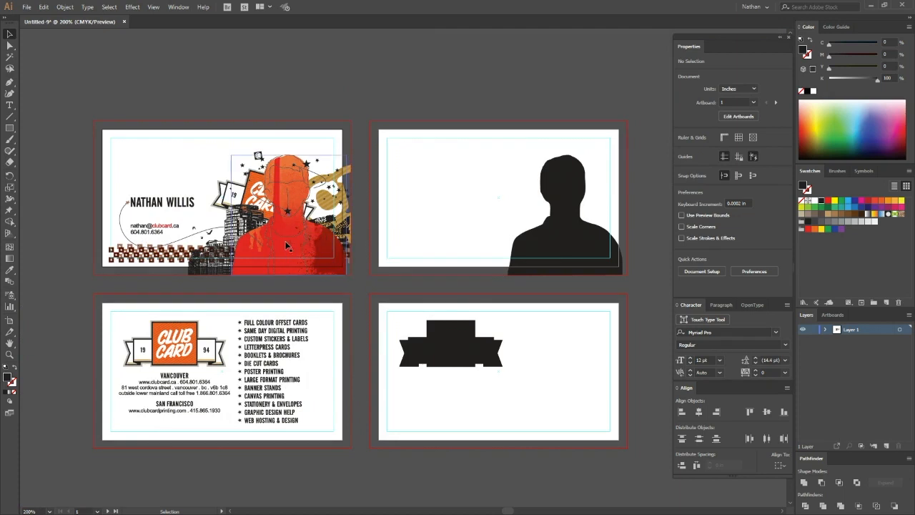
mouse_move(277, 229)
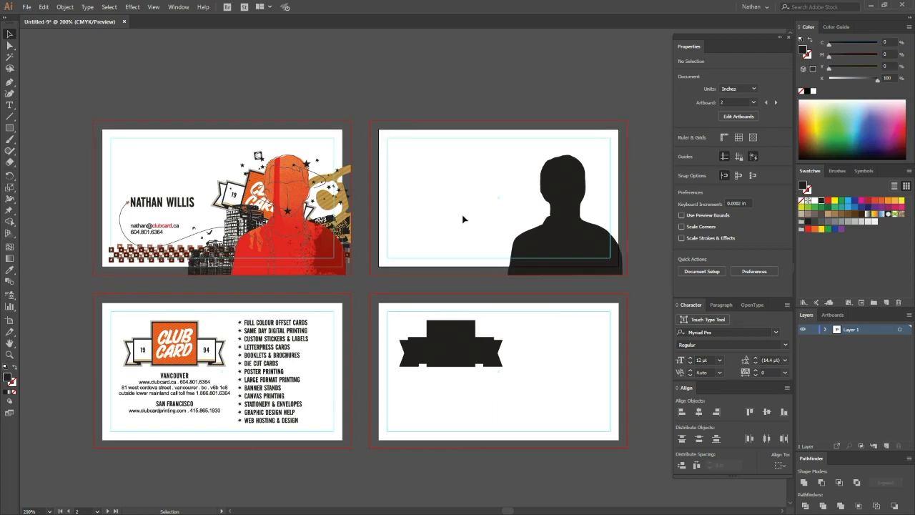
mouse_move(512, 354)
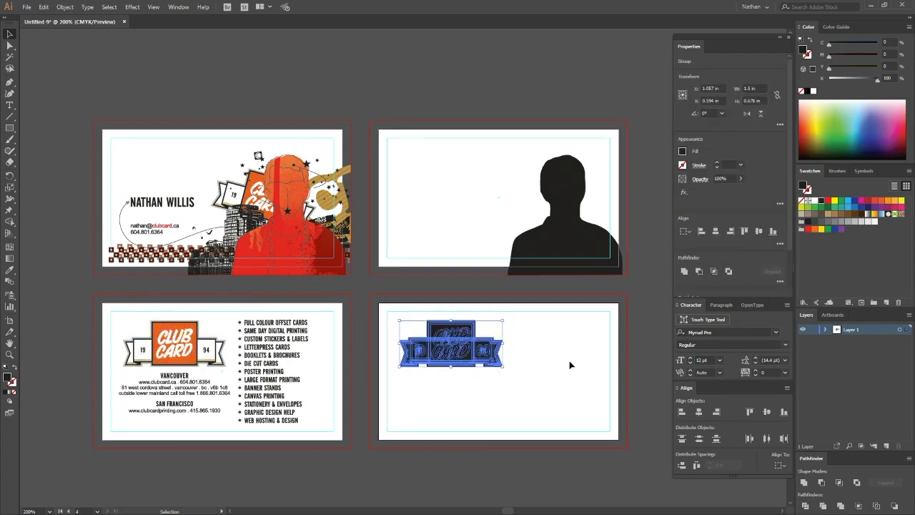
left_click(44, 9)
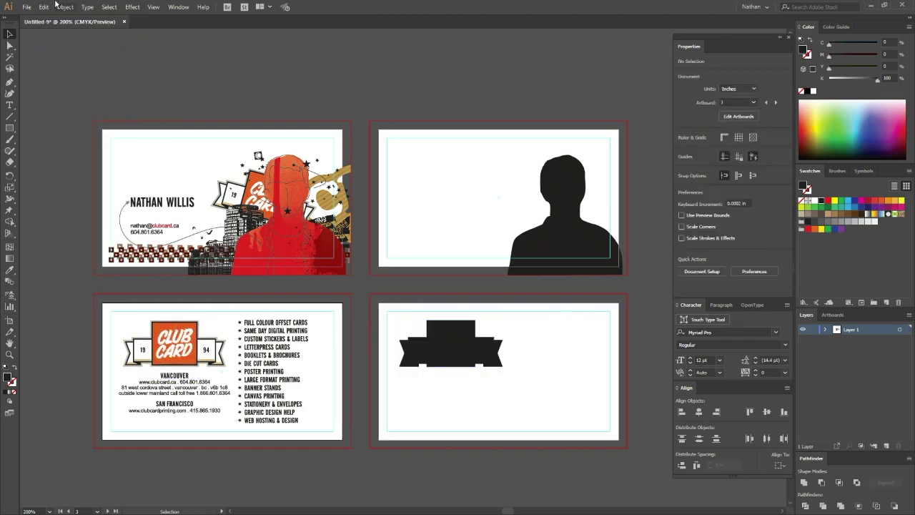
left_click(174, 349)
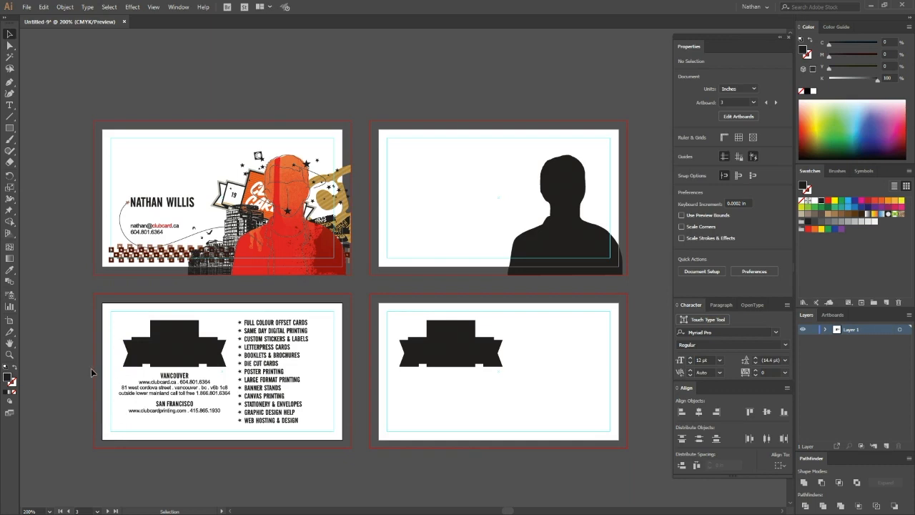
left_click(173, 345)
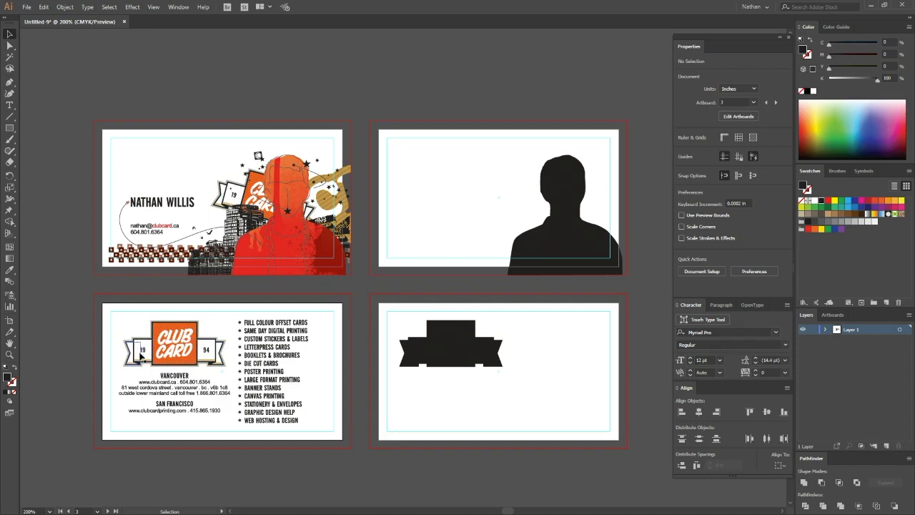
mouse_move(318, 366)
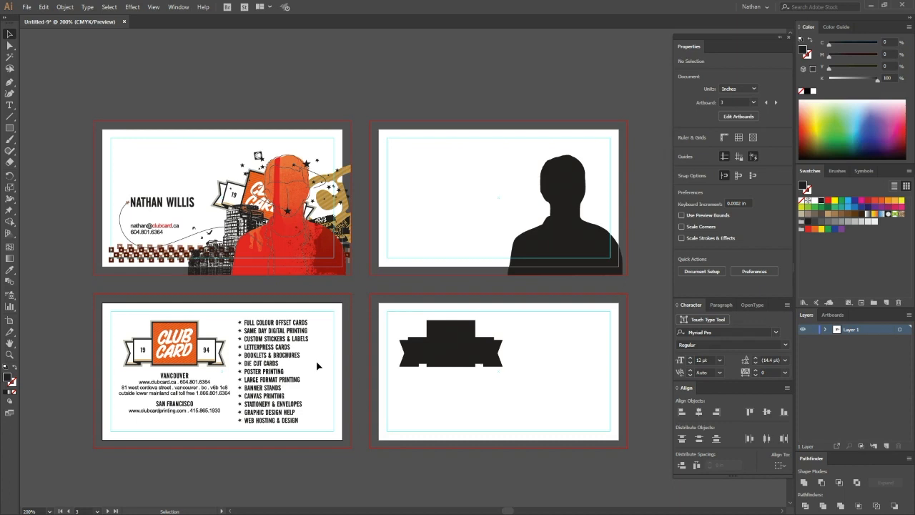
mouse_move(343, 333)
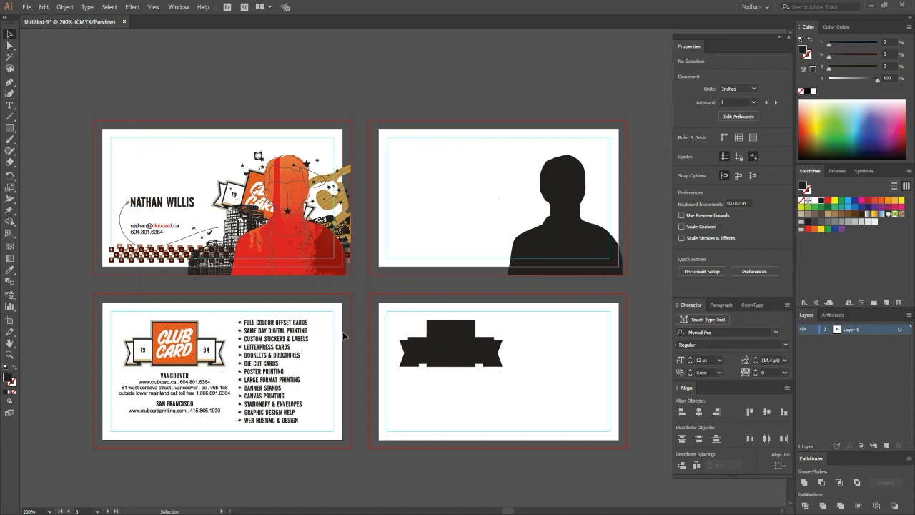
mouse_move(346, 343)
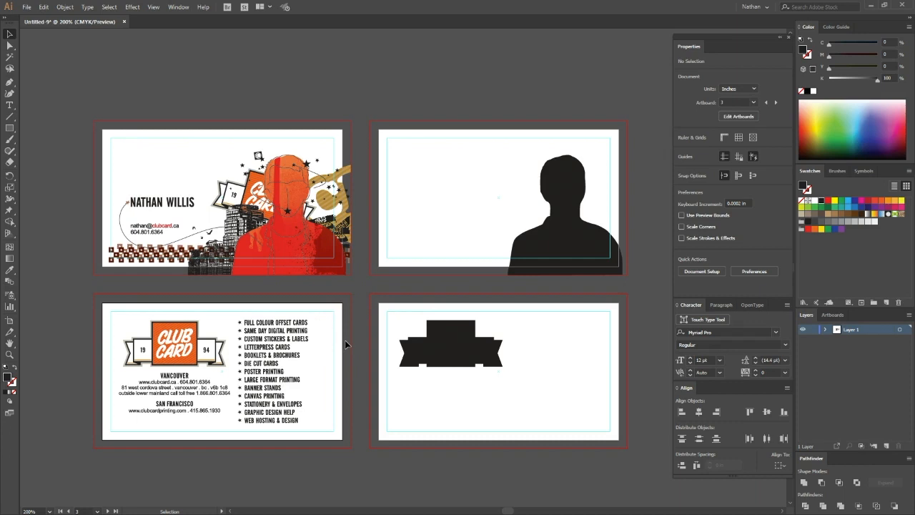
mouse_move(264, 340)
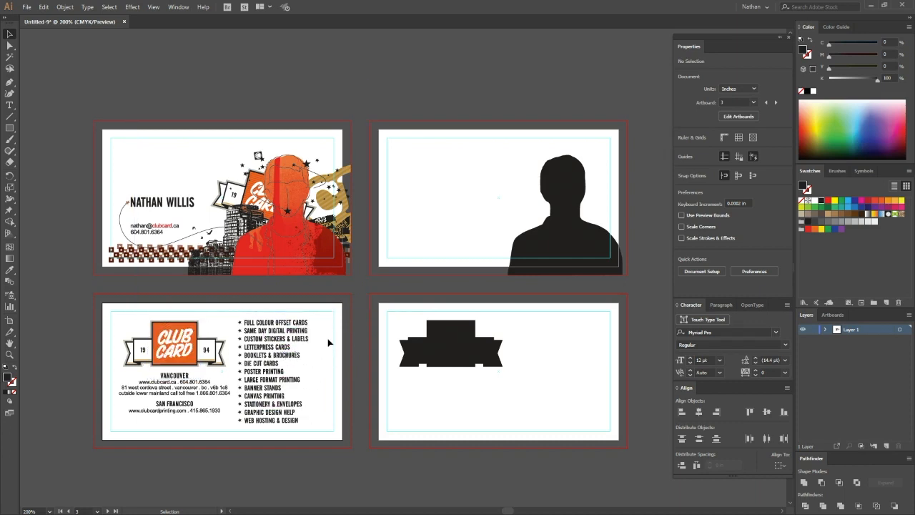
mouse_move(316, 366)
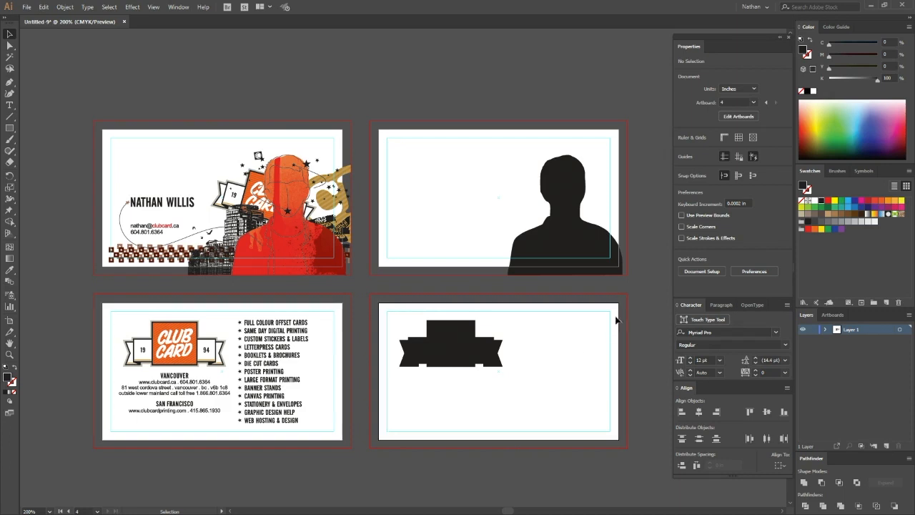
mouse_move(432, 294)
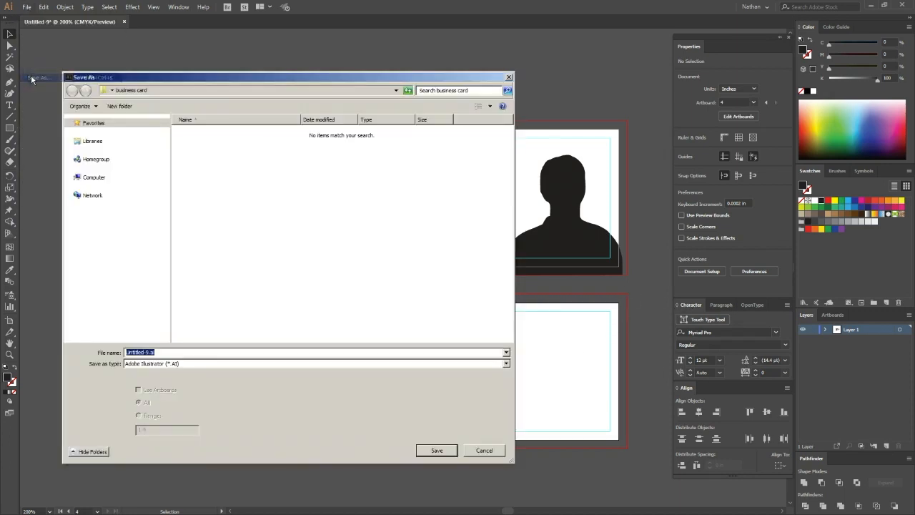
- Save the card as an Adobe PDF named BusinessCard_PRINT in the business card folder
type("BusinessCard_PRIN")
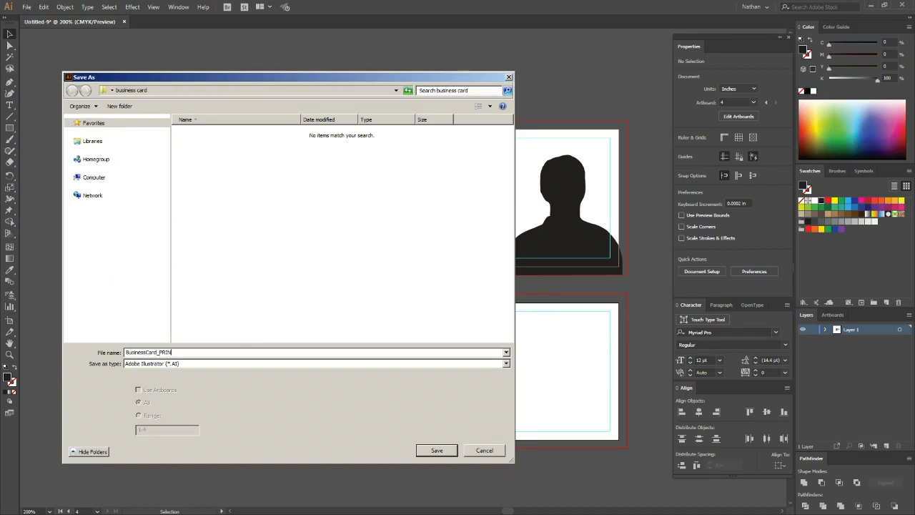
left_click(505, 360)
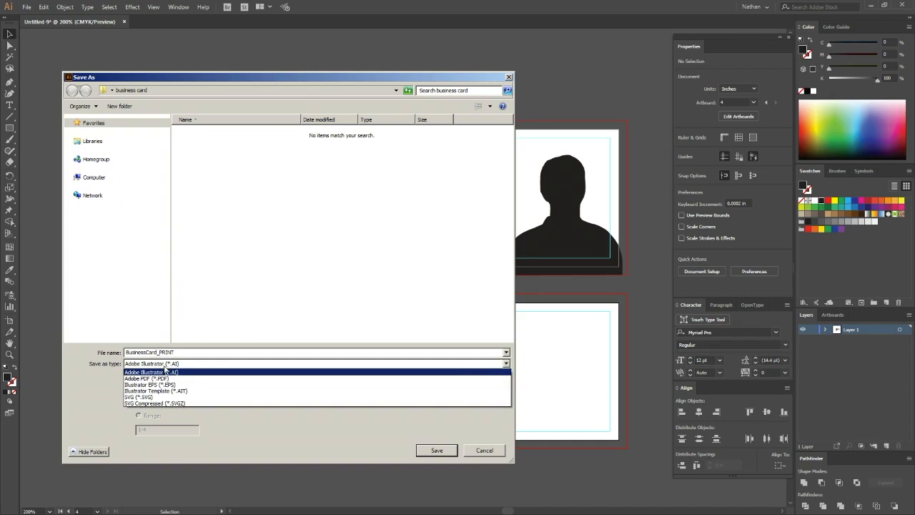
left_click(146, 377)
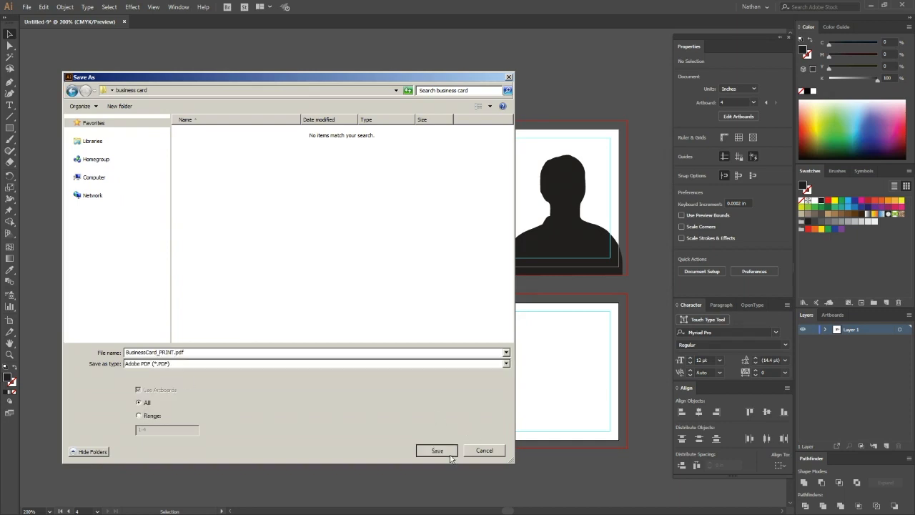
left_click(437, 449)
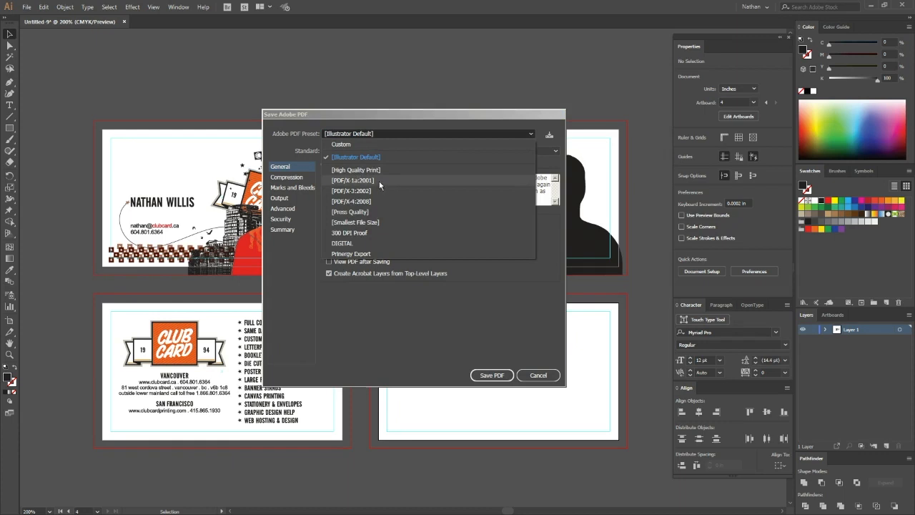
- Write the PDF with the PDF/X-1a:2001 preset and Use Document Bleed Settings enabled
left_click(355, 180)
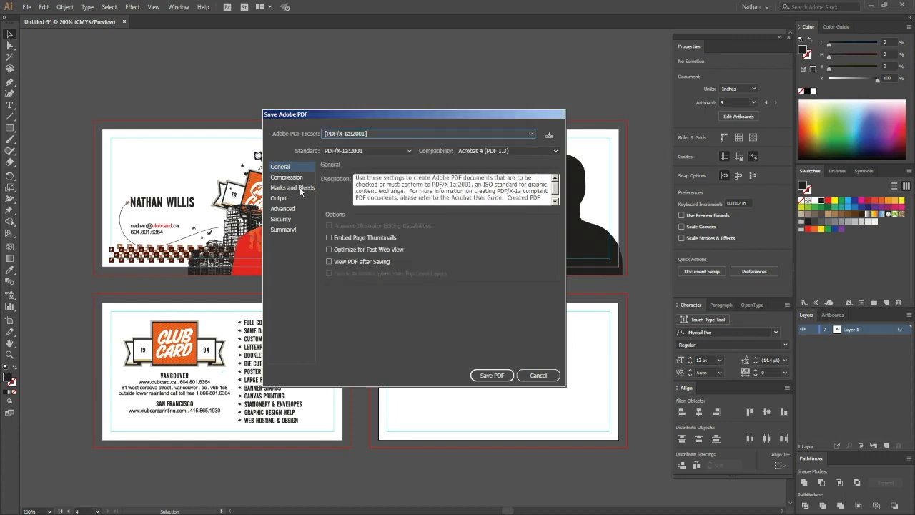
left_click(291, 187)
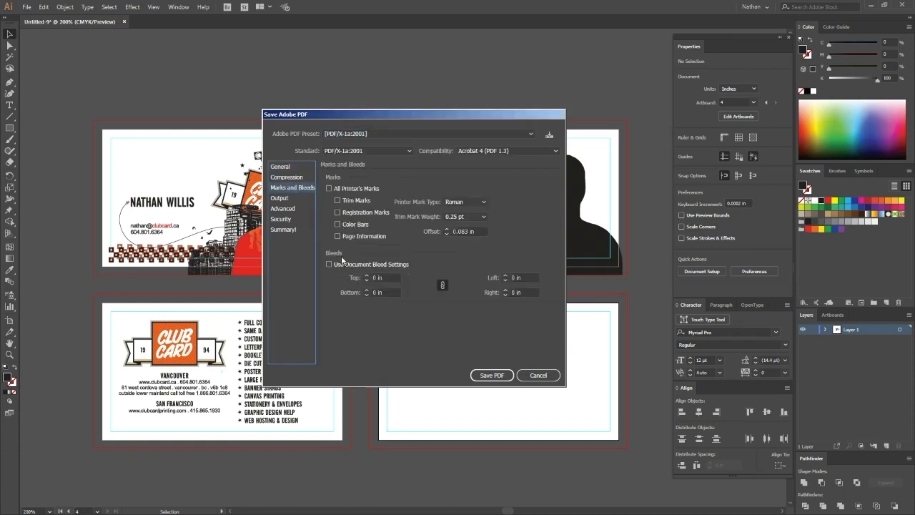
left_click(329, 263)
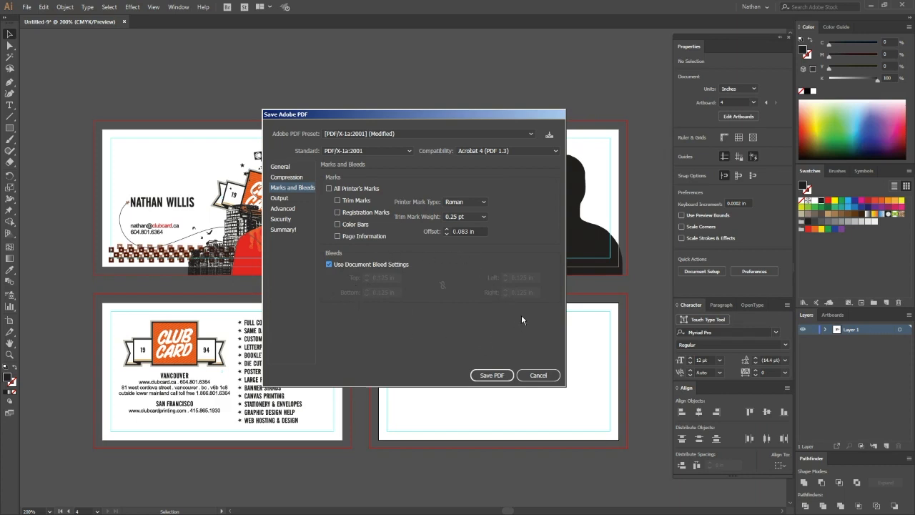
mouse_move(529, 332)
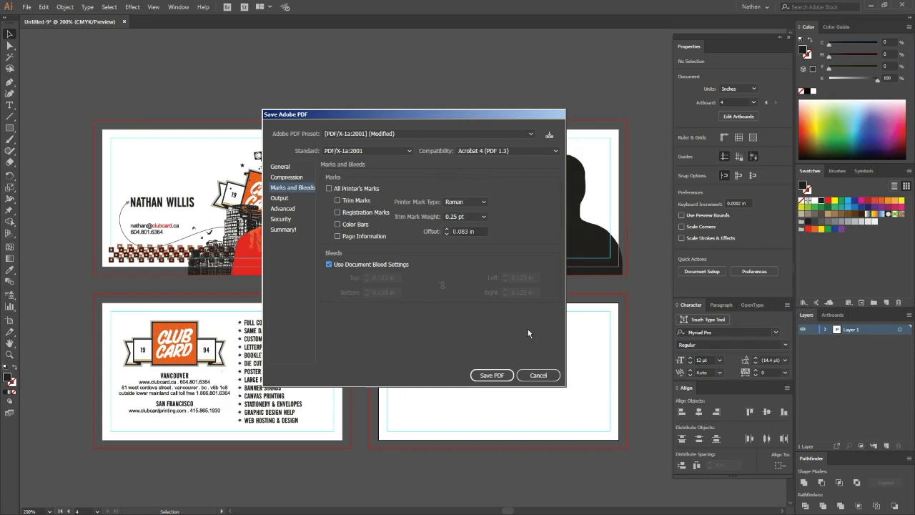
mouse_move(492, 374)
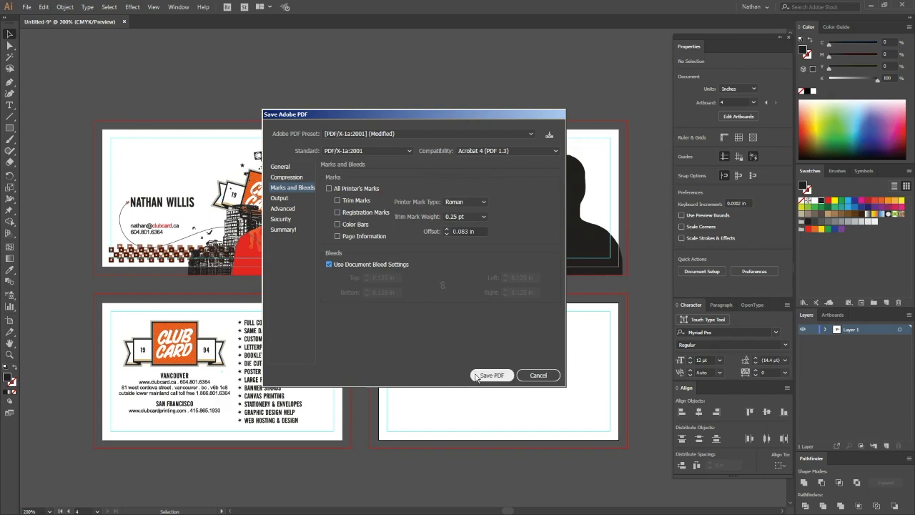
left_click(492, 375)
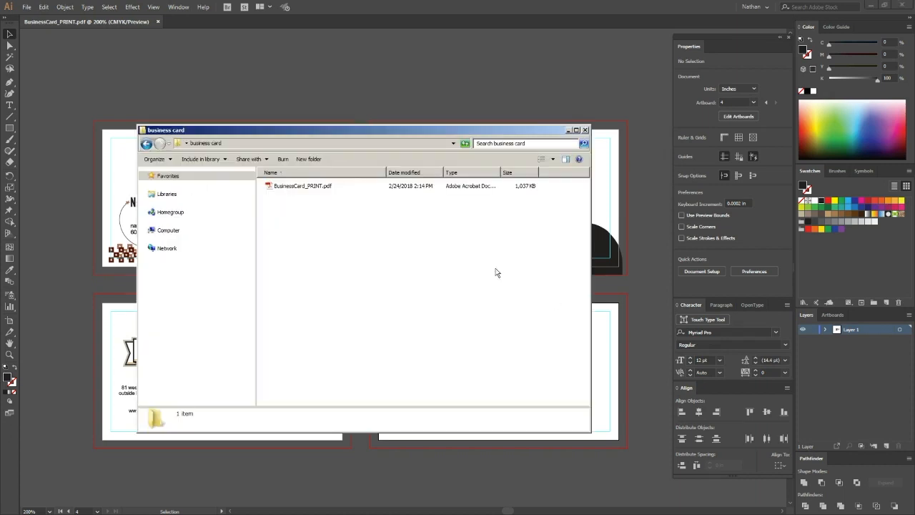
- Open BusinessCard_PRINT.pdf from the business card folder in Acrobat
double_click(303, 186)
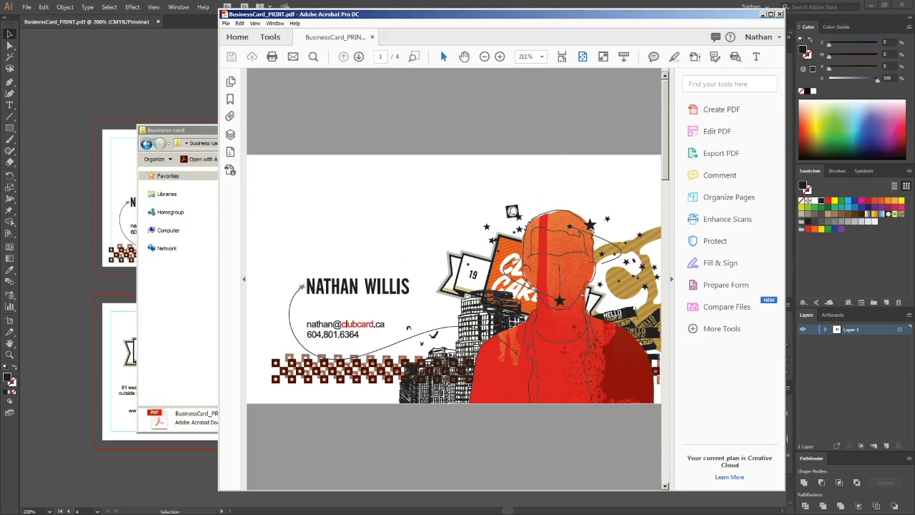
left_click(358, 57)
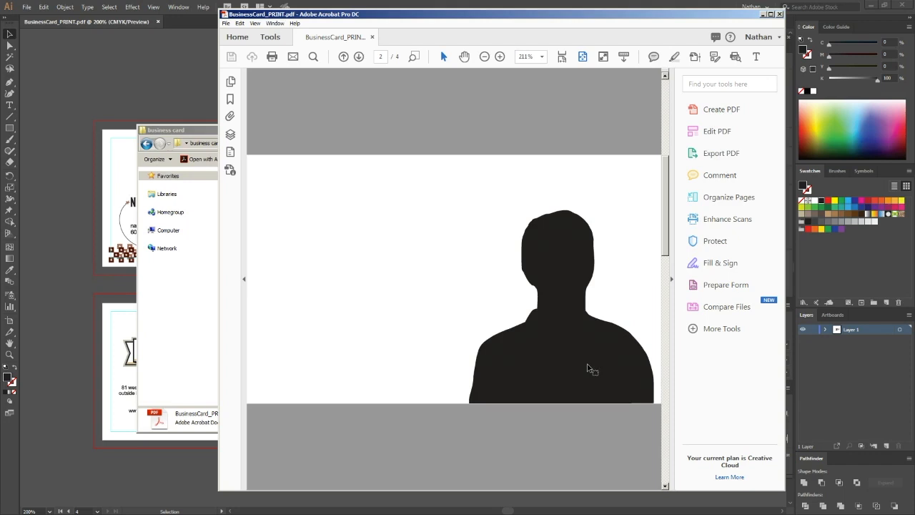
mouse_move(433, 288)
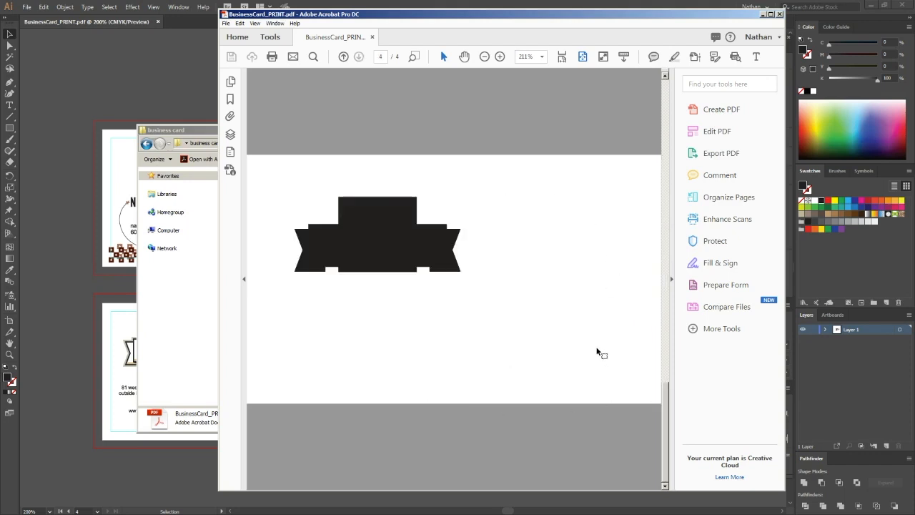
mouse_move(634, 340)
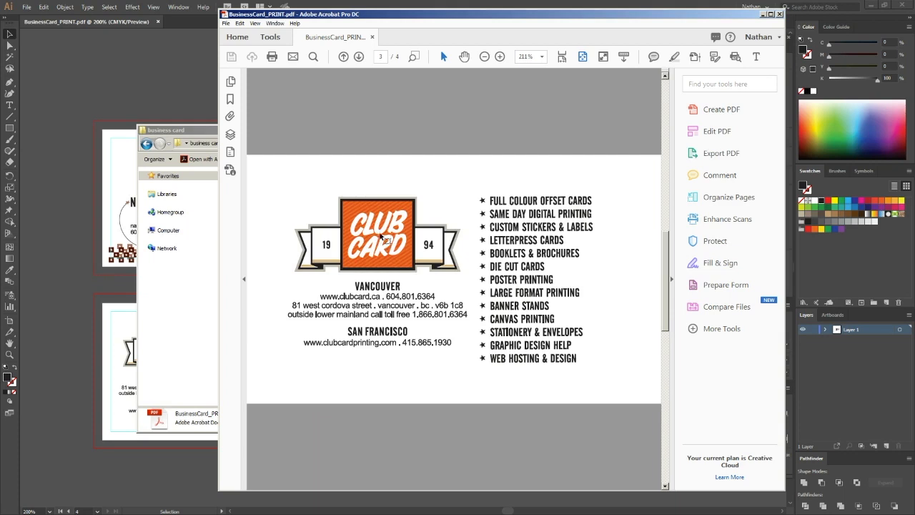
left_click(349, 58)
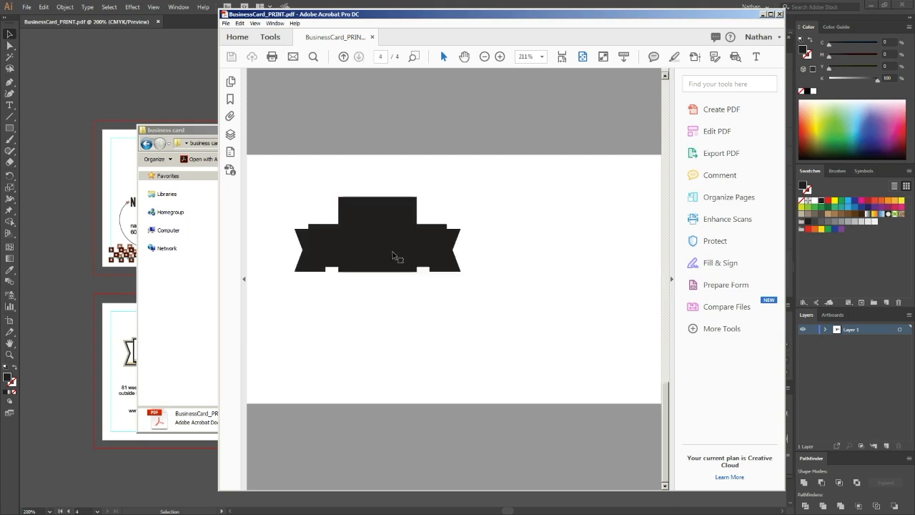
left_click(355, 57)
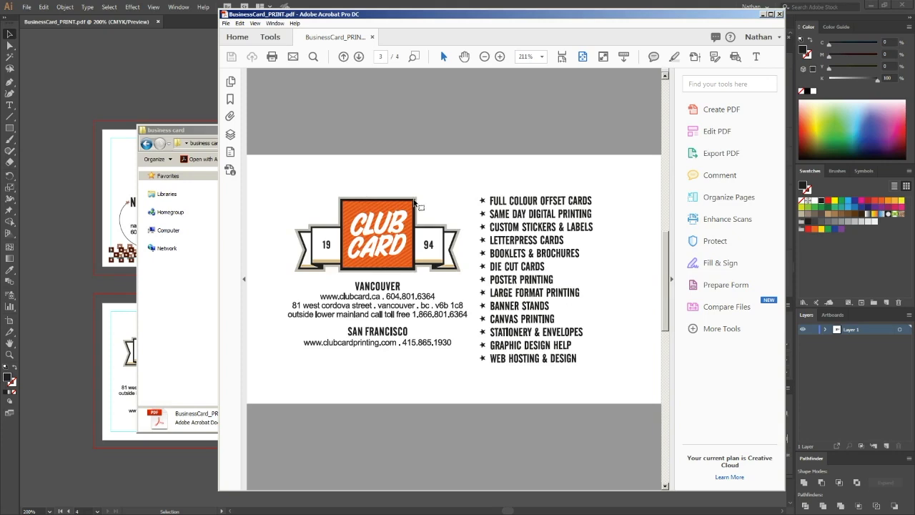
left_click(355, 57)
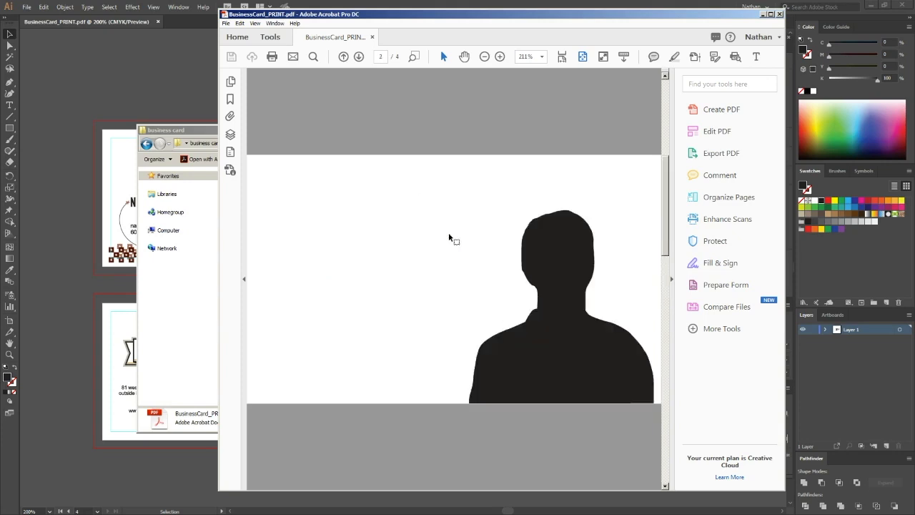
left_click(359, 57)
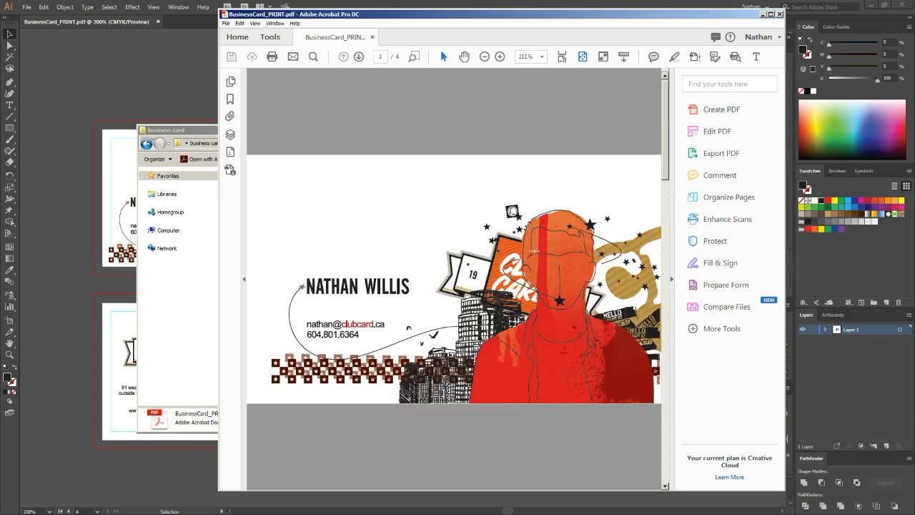